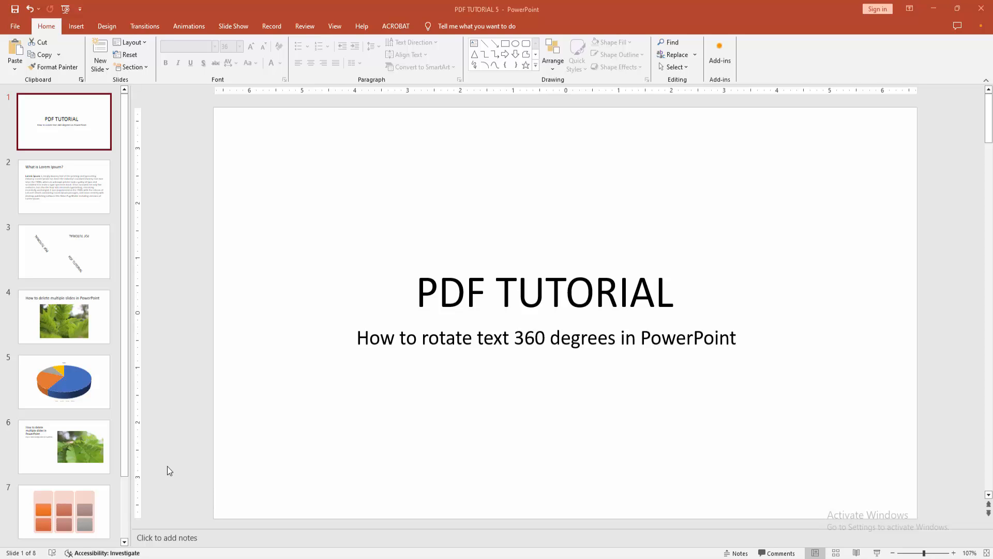
mouse_move(63, 196)
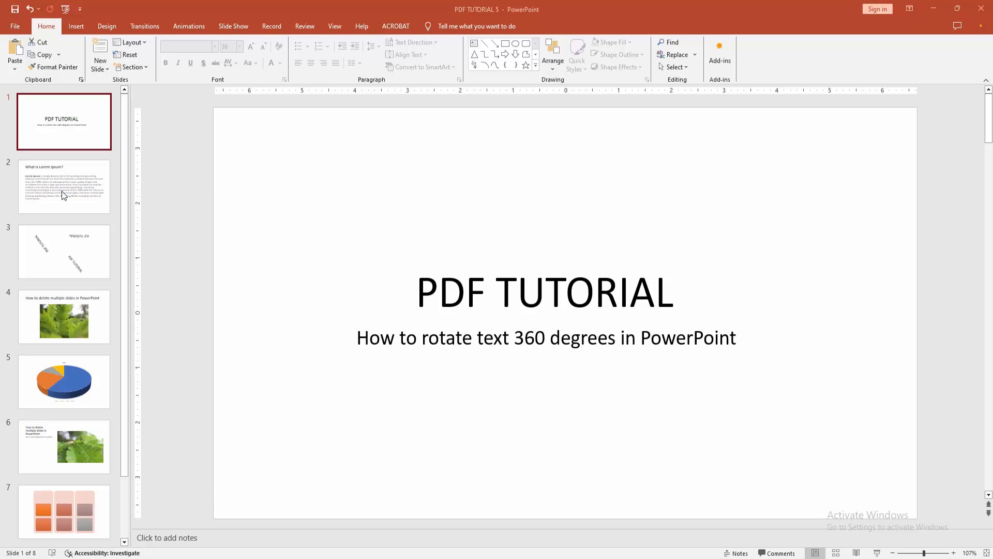
Go to slide 3 and select the upper-left rotated PDF TUTORIAL text box.
left_click(65, 251)
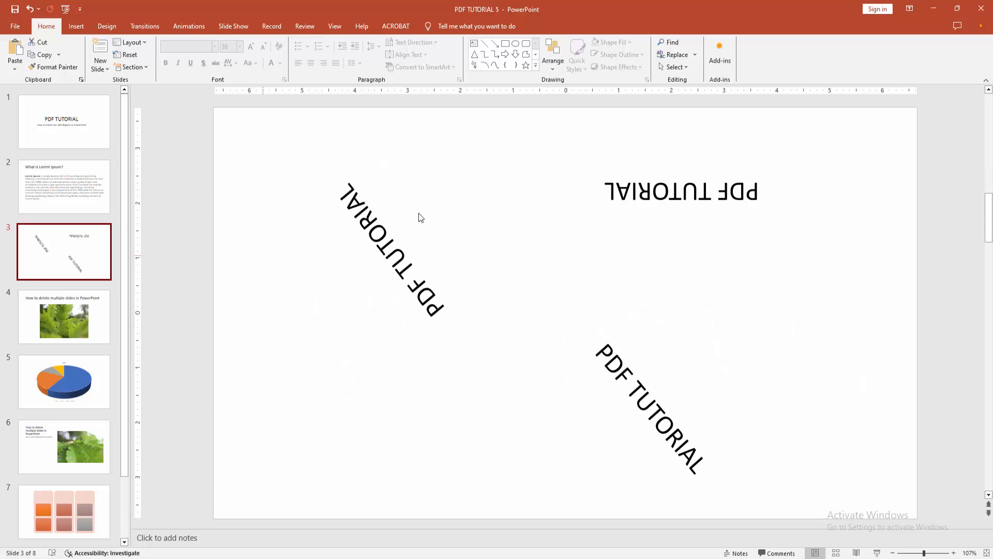
left_click(679, 191)
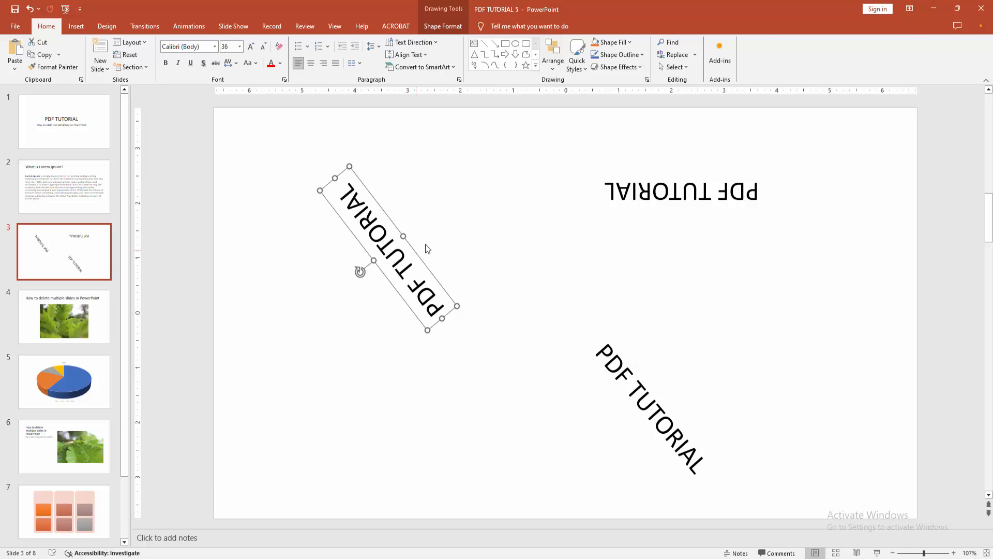
mouse_move(413, 248)
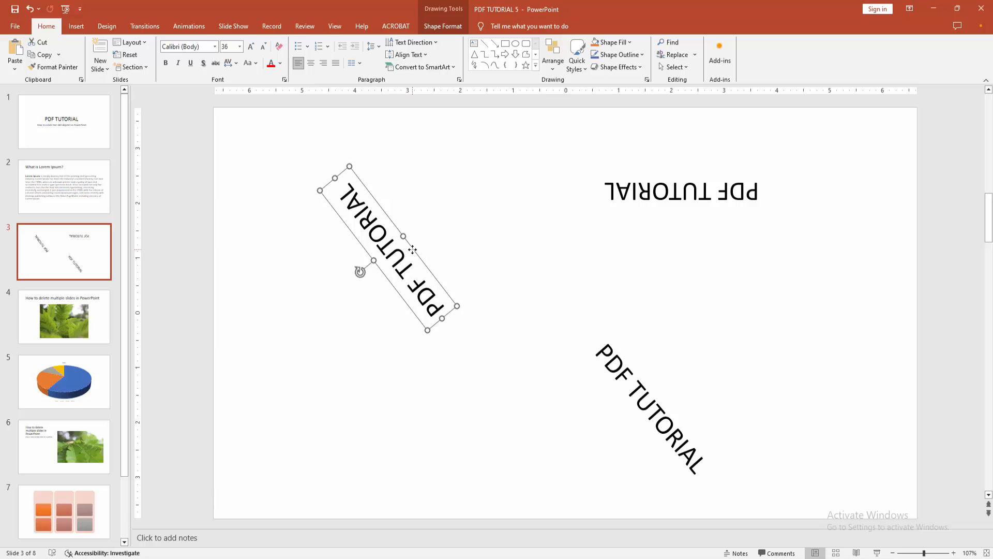
mouse_move(429, 91)
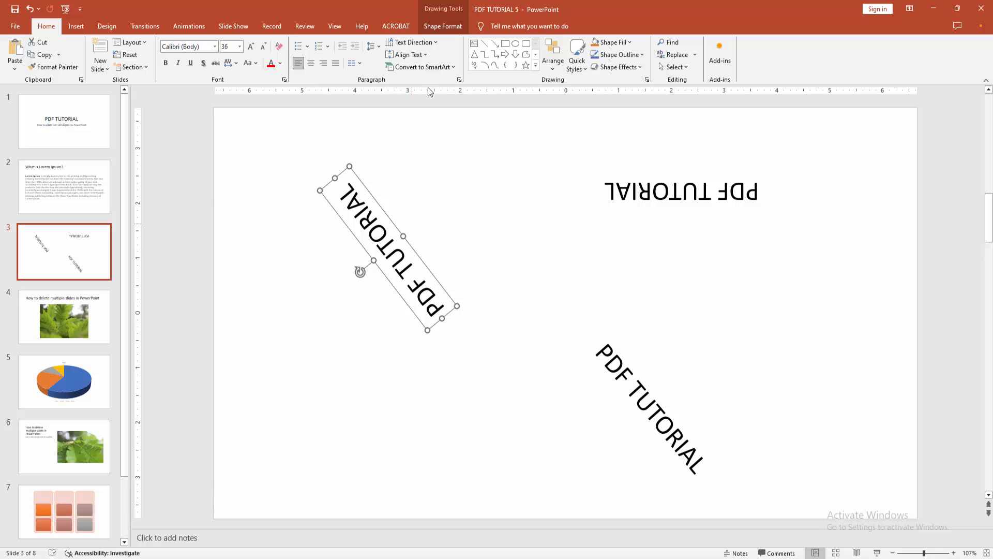
Show the Format Shape pane's rotation settings via Shape Format > Rotate > More Rotation Options.
left_click(442, 26)
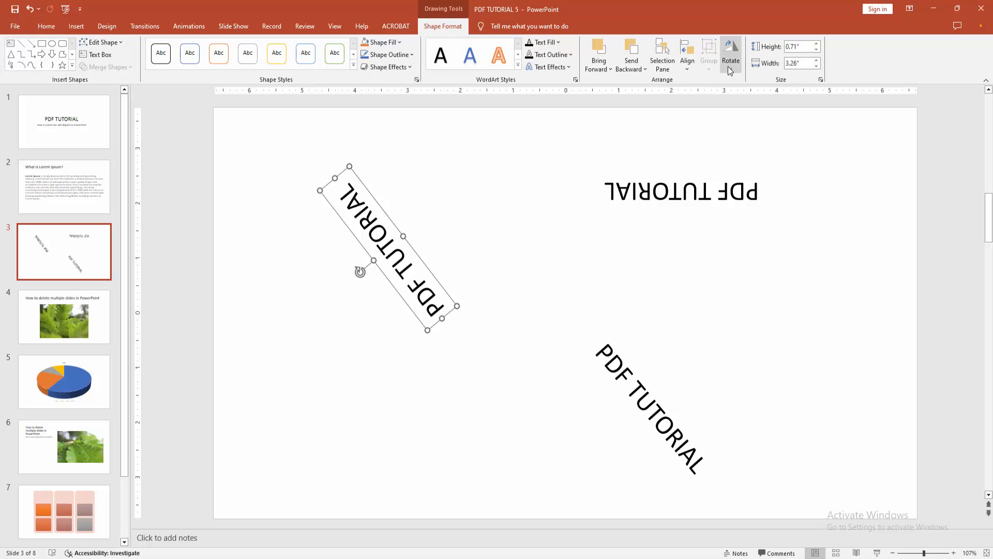
left_click(730, 54)
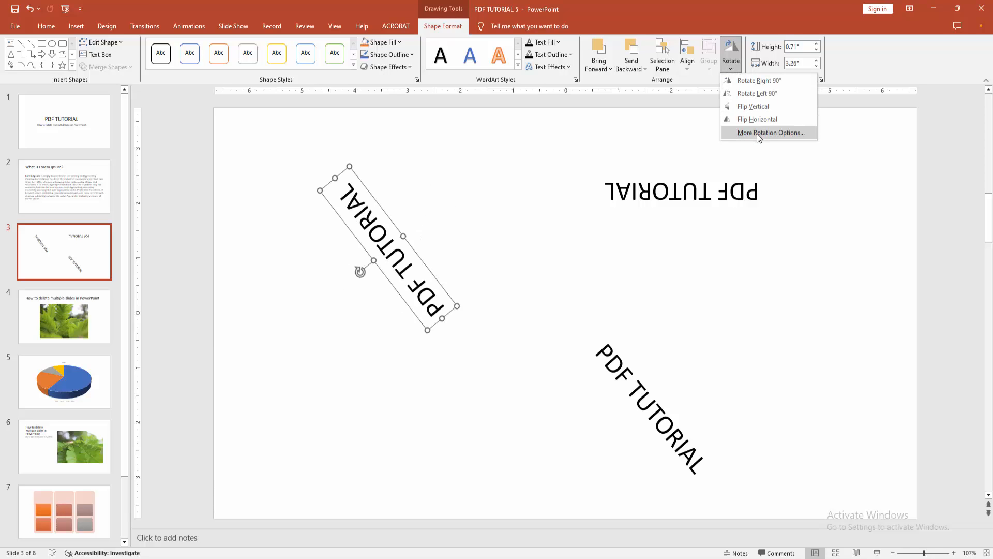
left_click(771, 133)
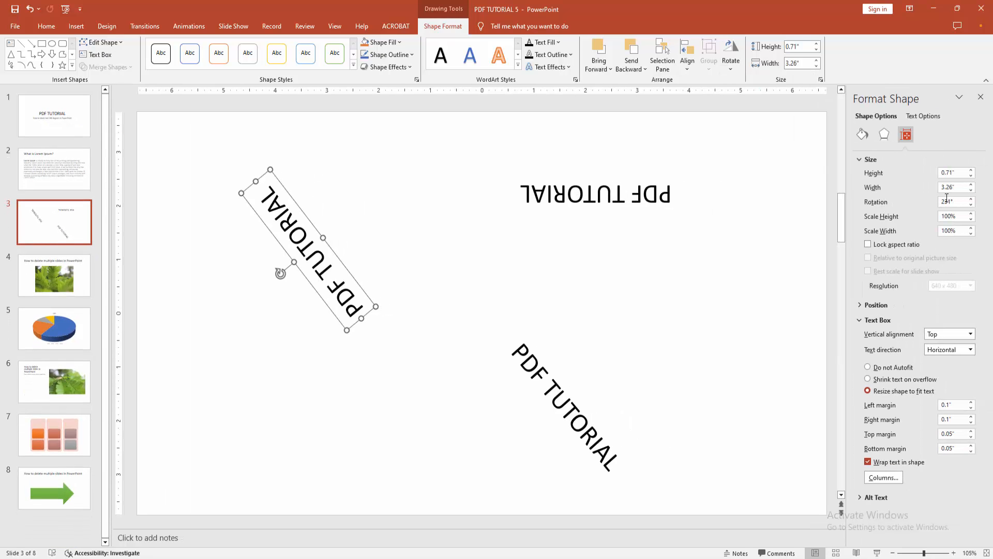
Select the upper-left box's Rotation value so it can be replaced with 360°.
triple_click(953, 201)
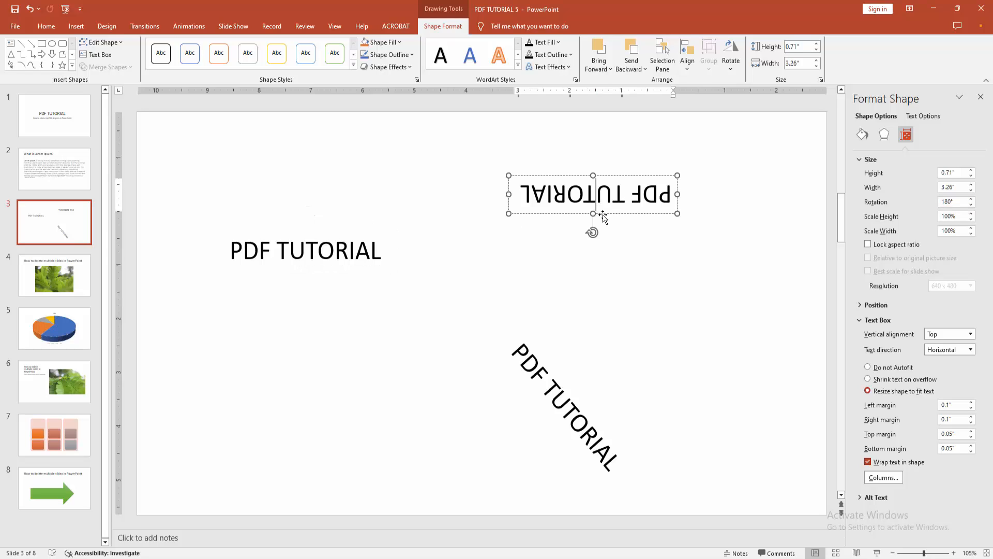
mouse_move(783, 255)
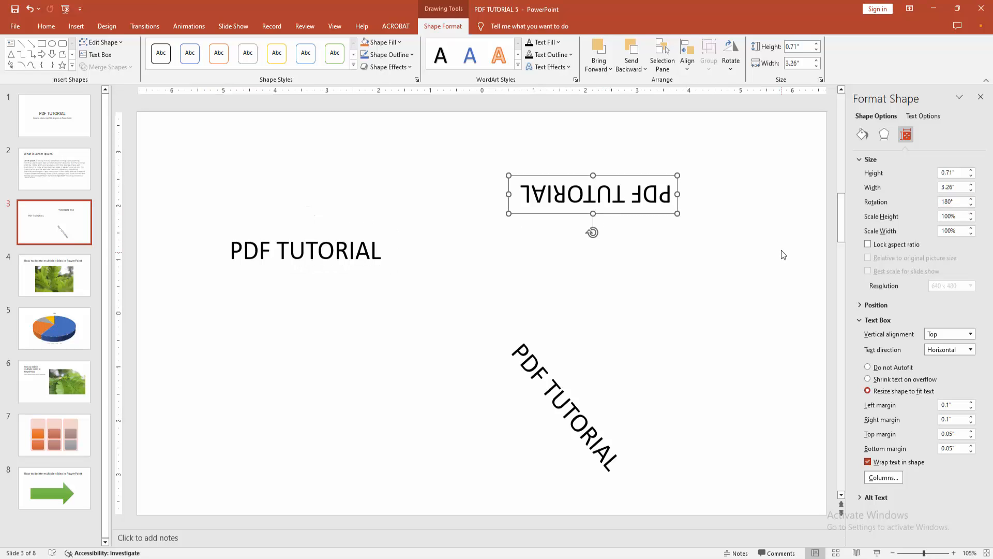
Set the upper-right and lower PDF TUTORIAL boxes to 360° rotation so both read horizontally.
triple_click(952, 202)
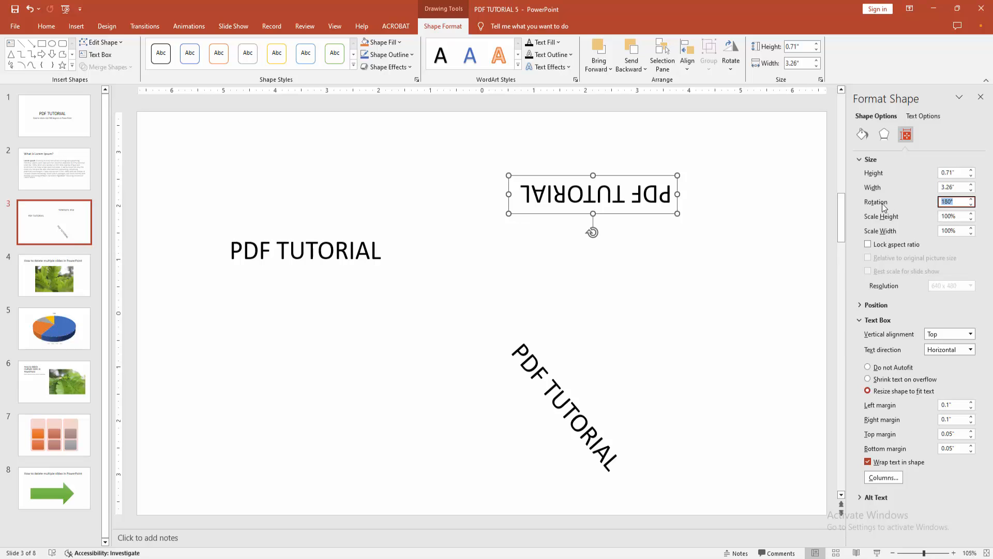
mouse_move(924, 208)
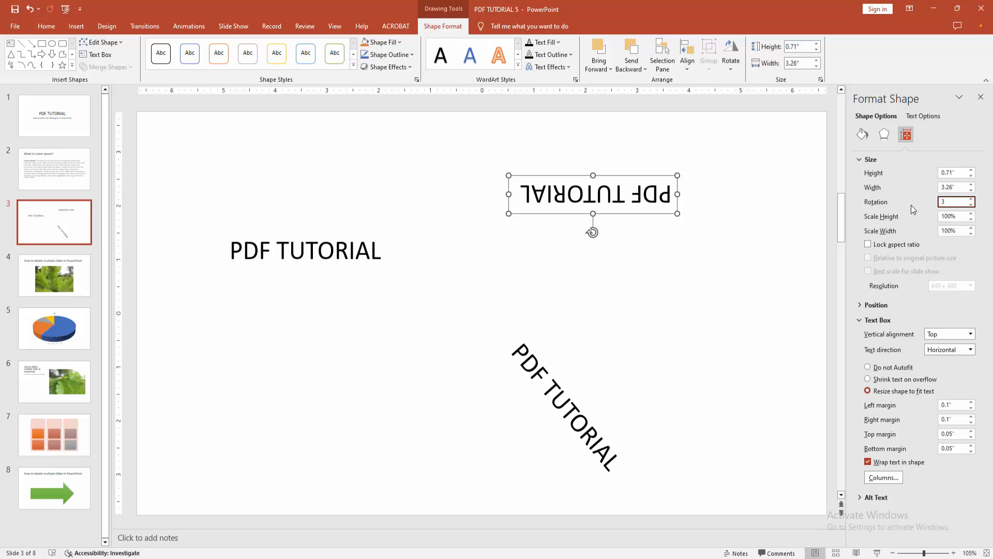
type("360")
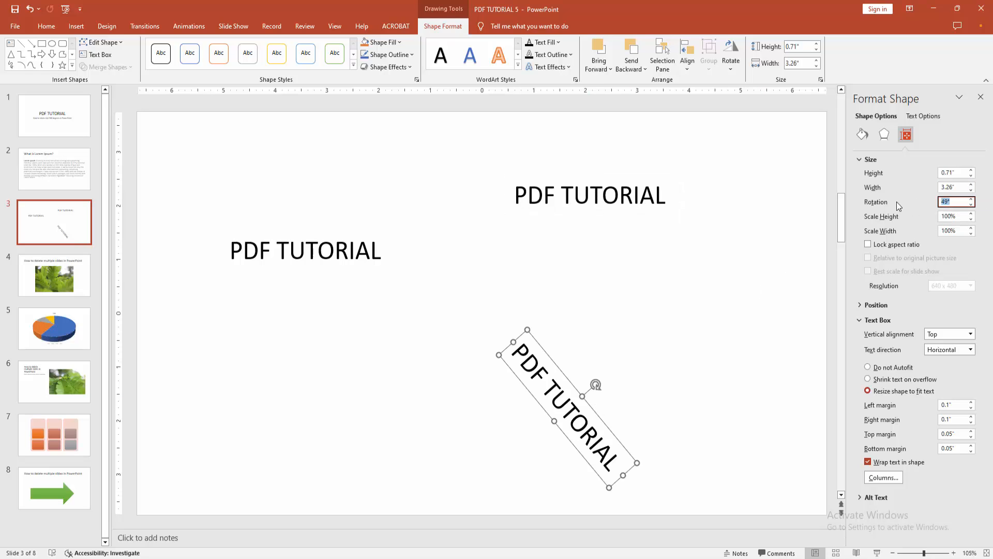
type("360")
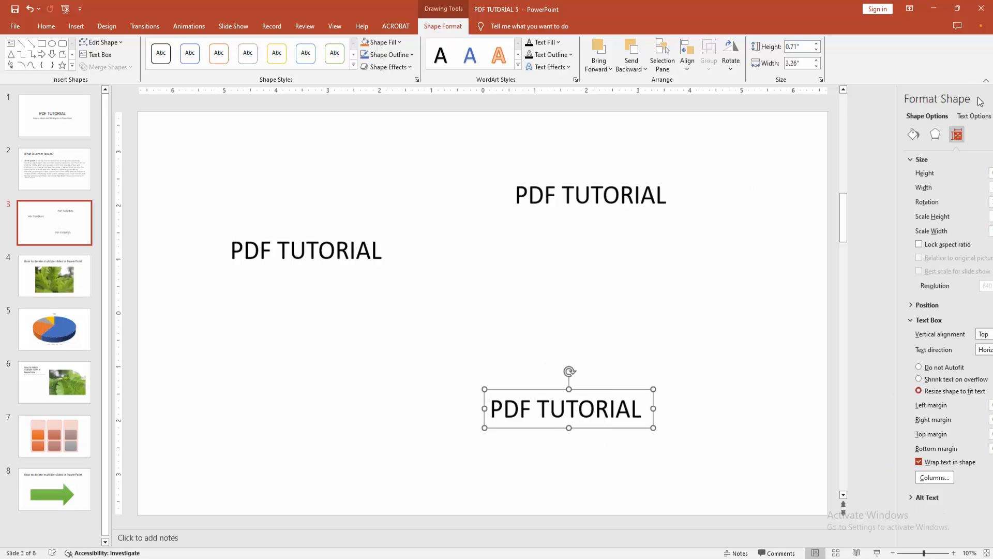
Close the Format Shape pane, deselect, and revisit slide 3 to confirm all three boxes are horizontal.
left_click(484, 199)
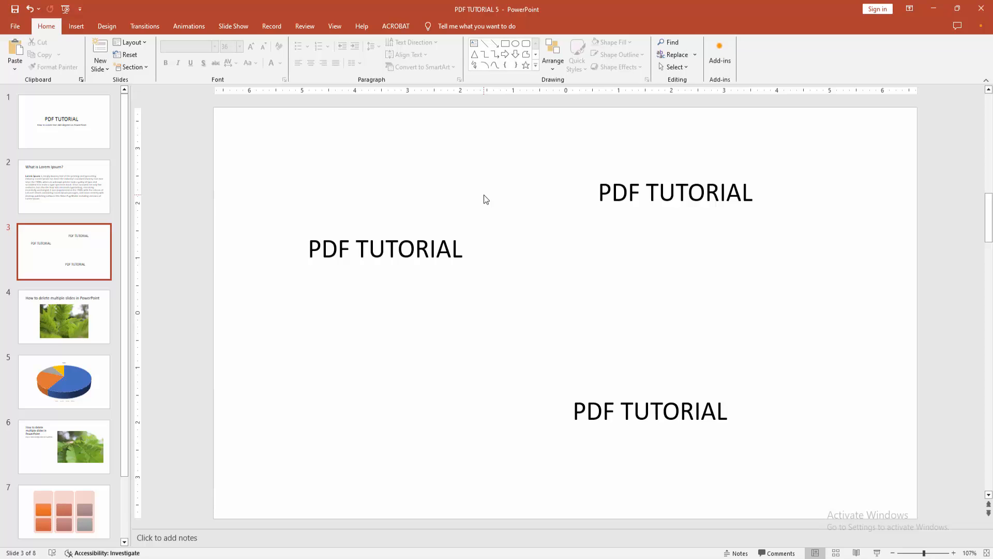
mouse_move(373, 241)
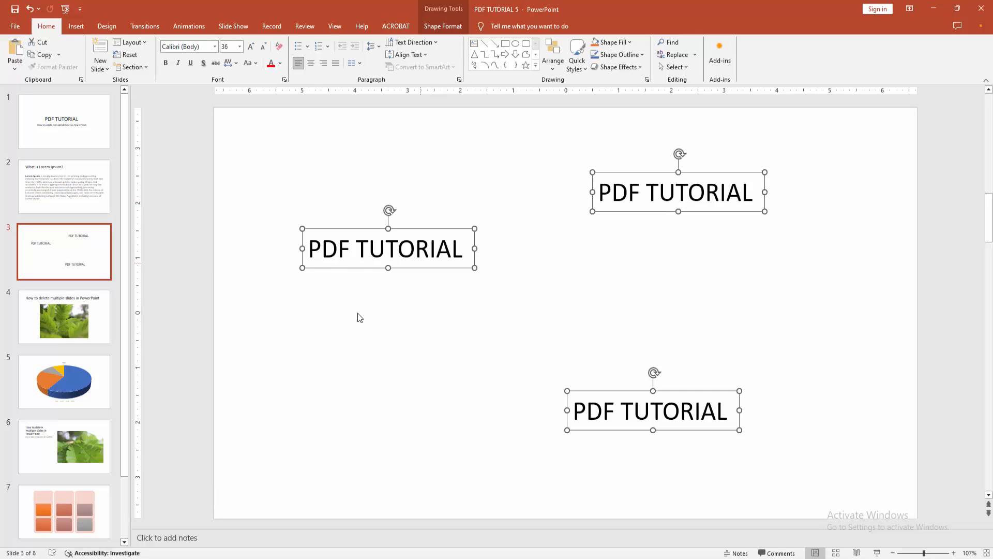
left_click(374, 290)
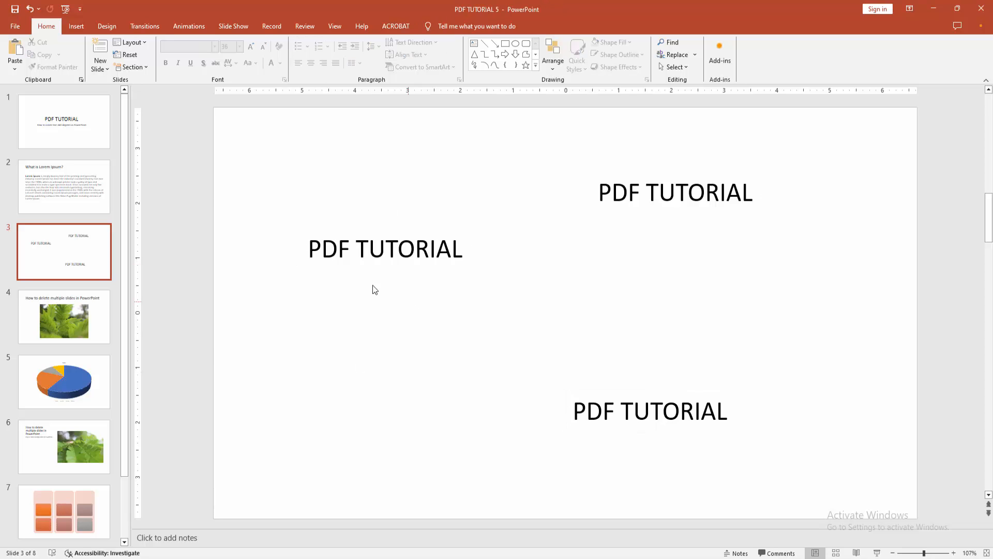
left_click(64, 186)
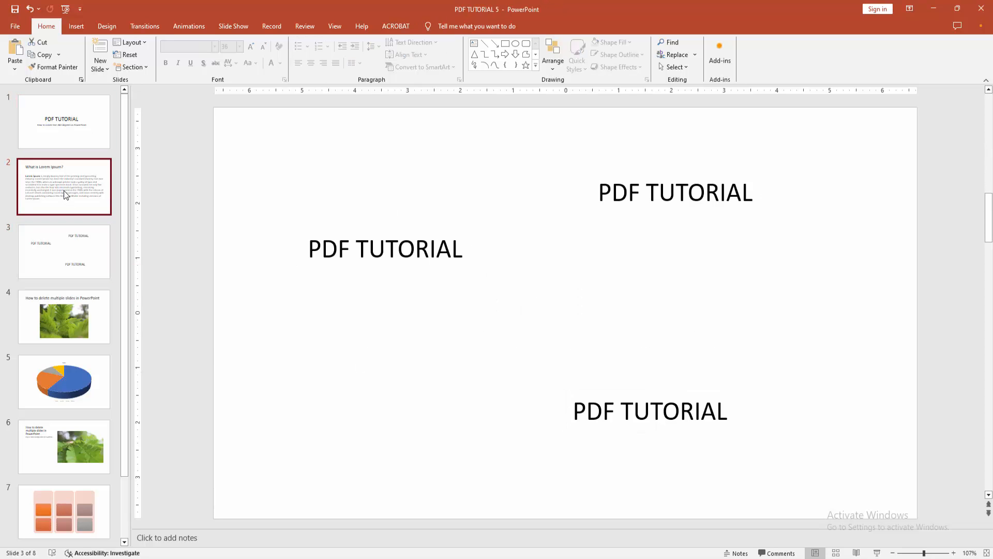
left_click(63, 252)
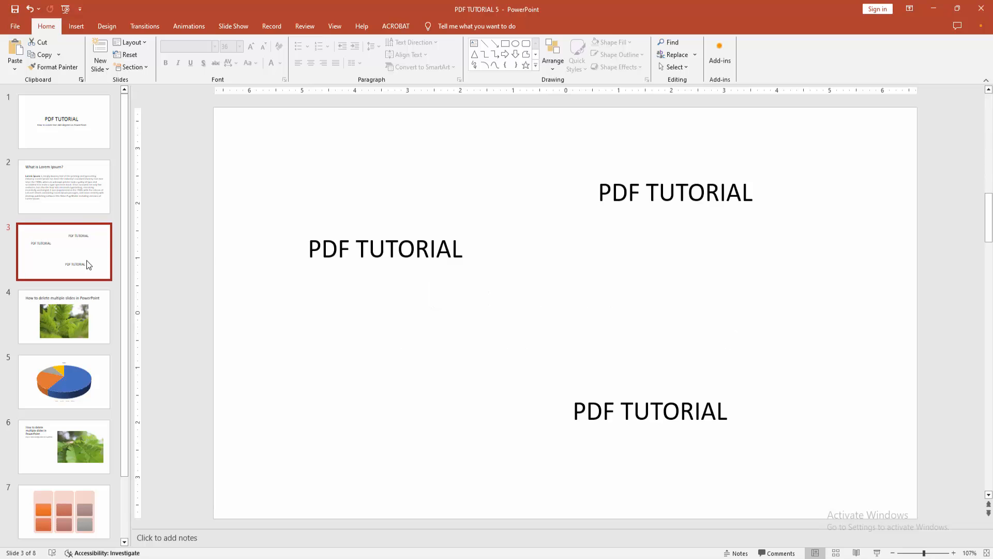